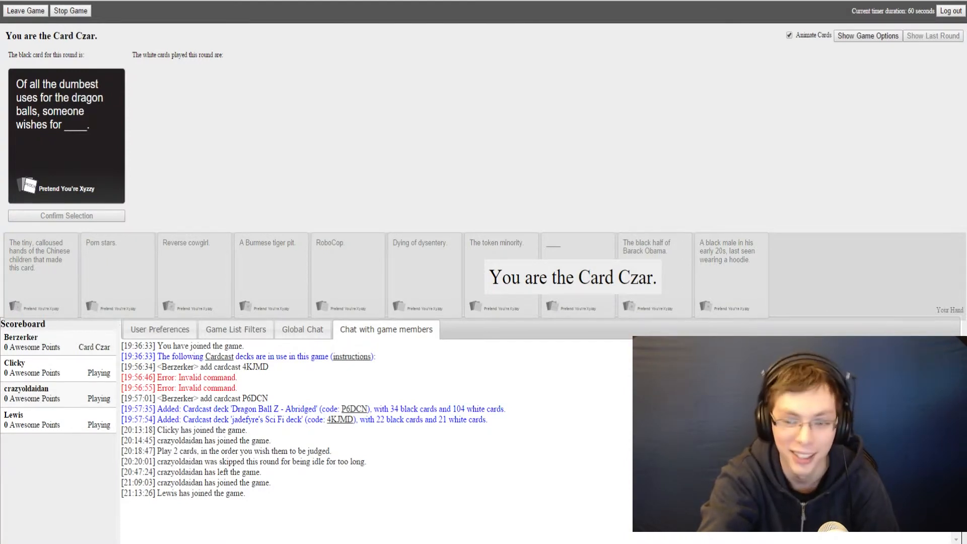
mouse_move(886, 135)
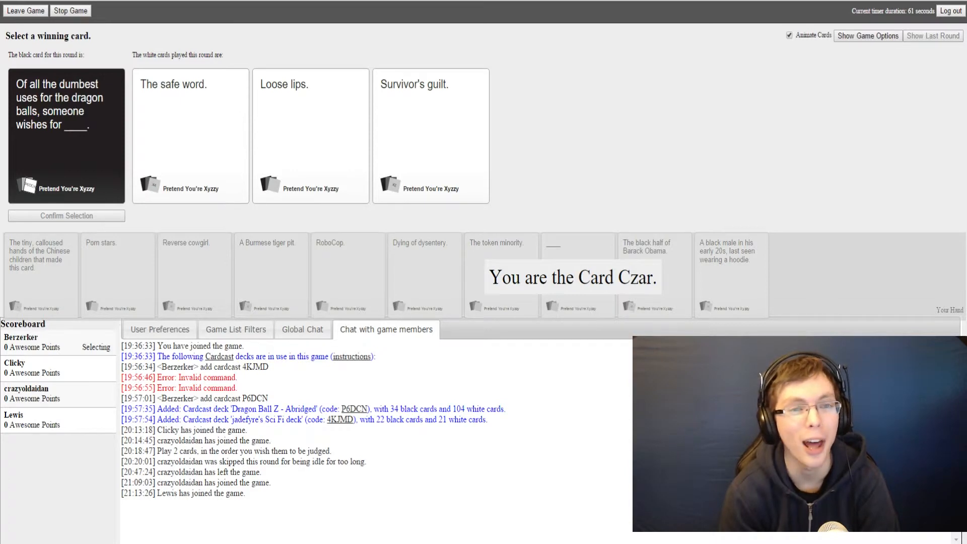
mouse_move(953, 141)
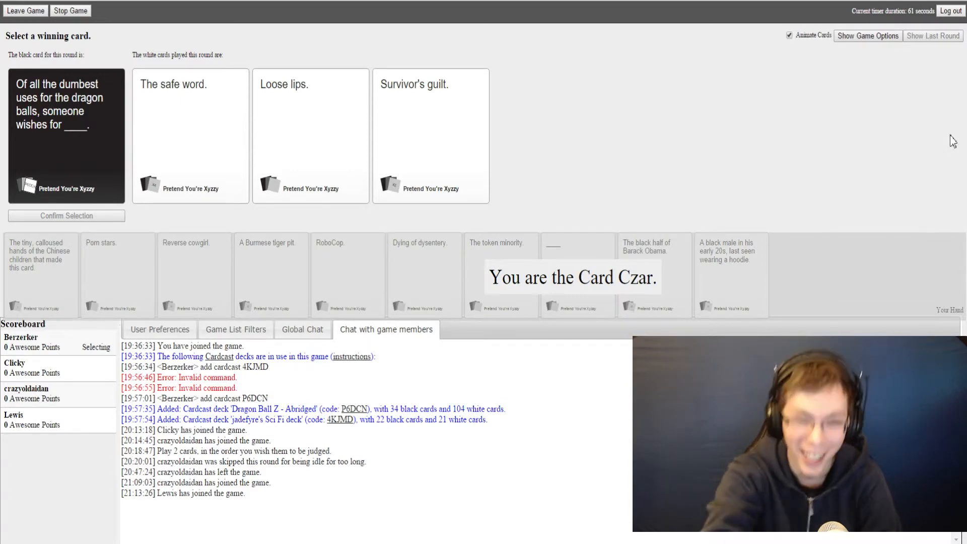
As Card Czar, pick and confirm 'Survivor's guilt' as the dragon balls round winner
left_click(430, 136)
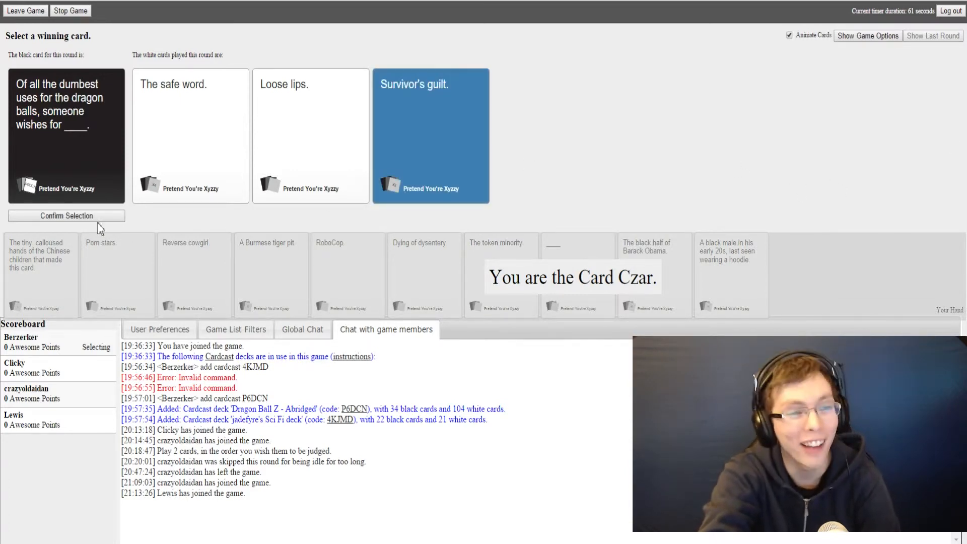
left_click(66, 215)
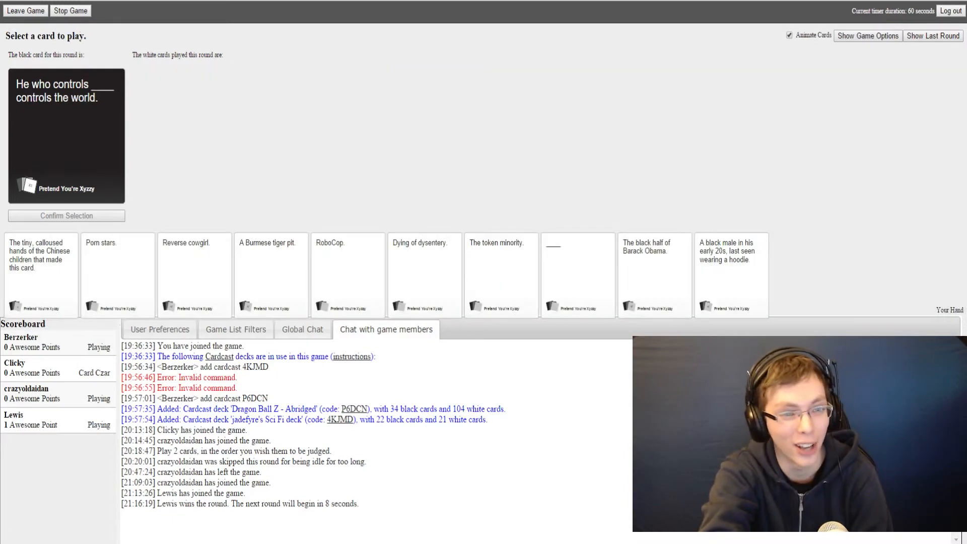
mouse_move(710, 146)
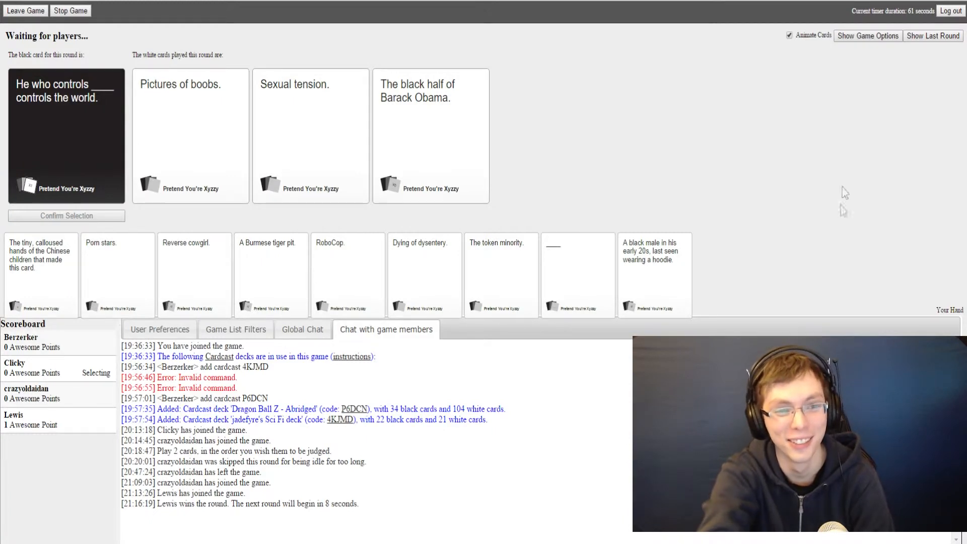
mouse_move(939, 207)
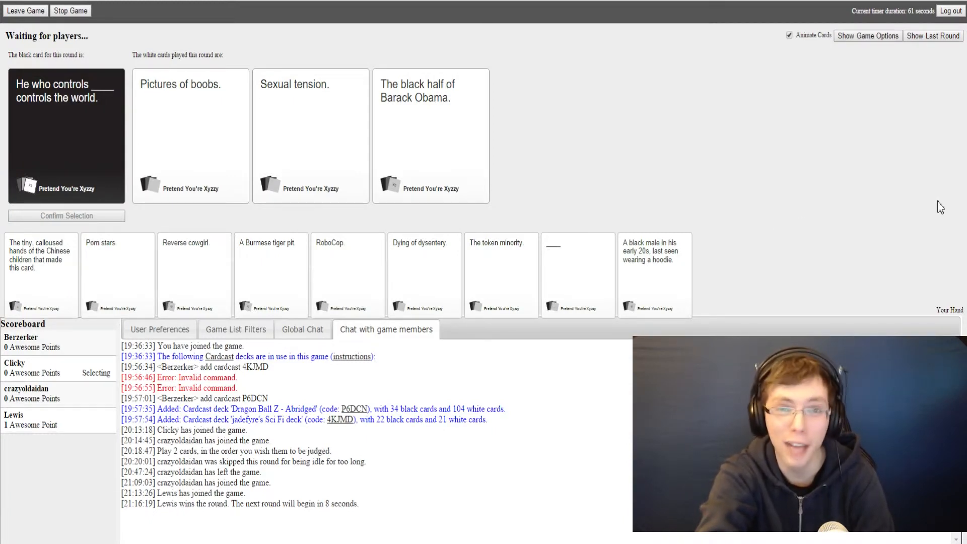
mouse_move(927, 203)
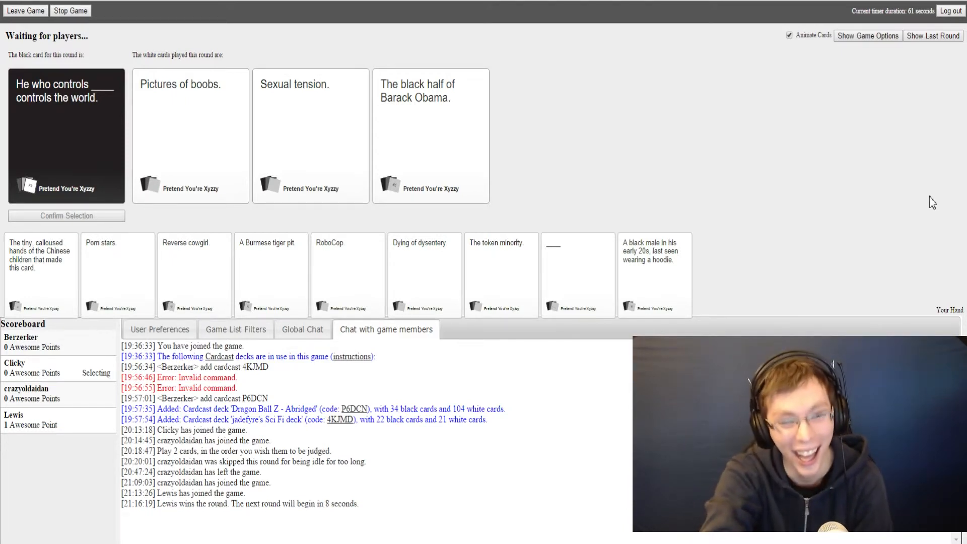
Play a white card for 'He who controls ___ controls the world'
left_click(310, 136)
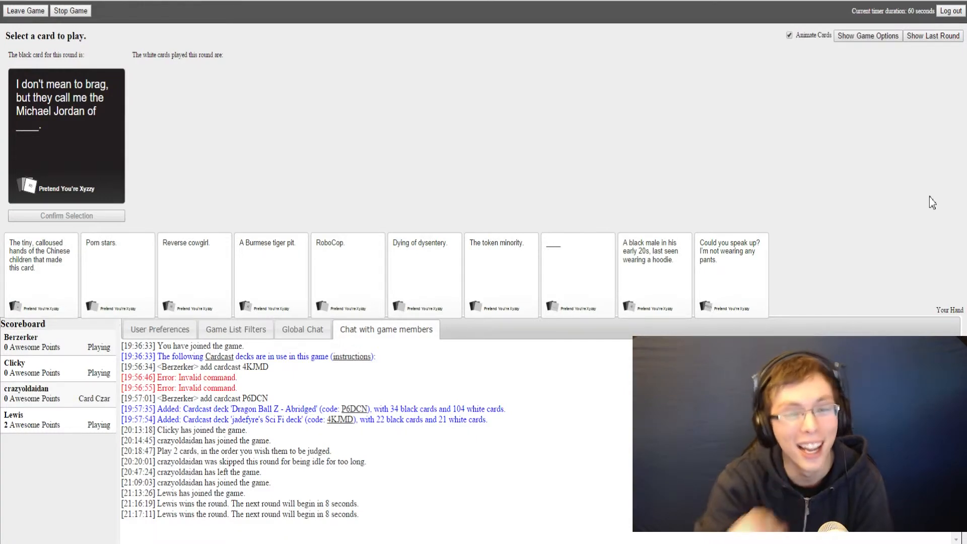
mouse_move(614, 181)
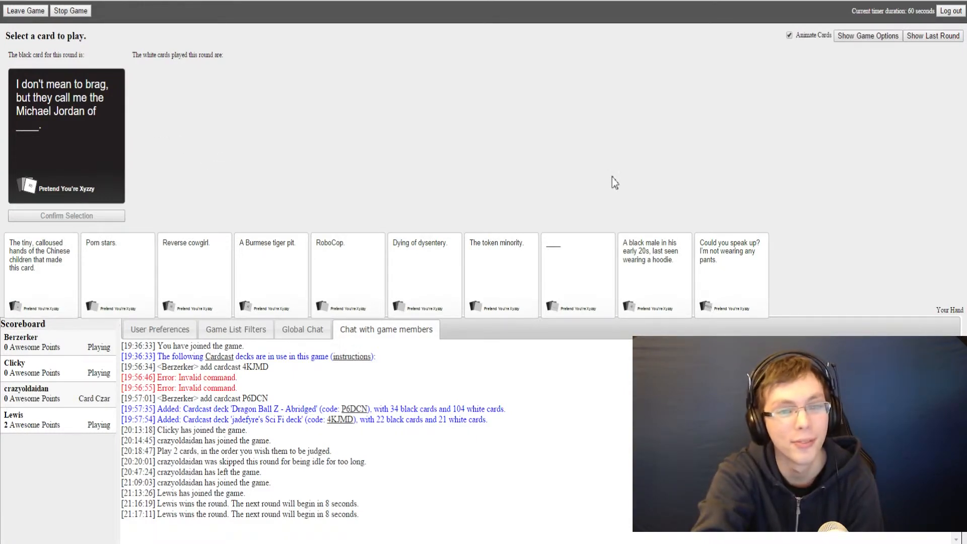
mouse_move(709, 215)
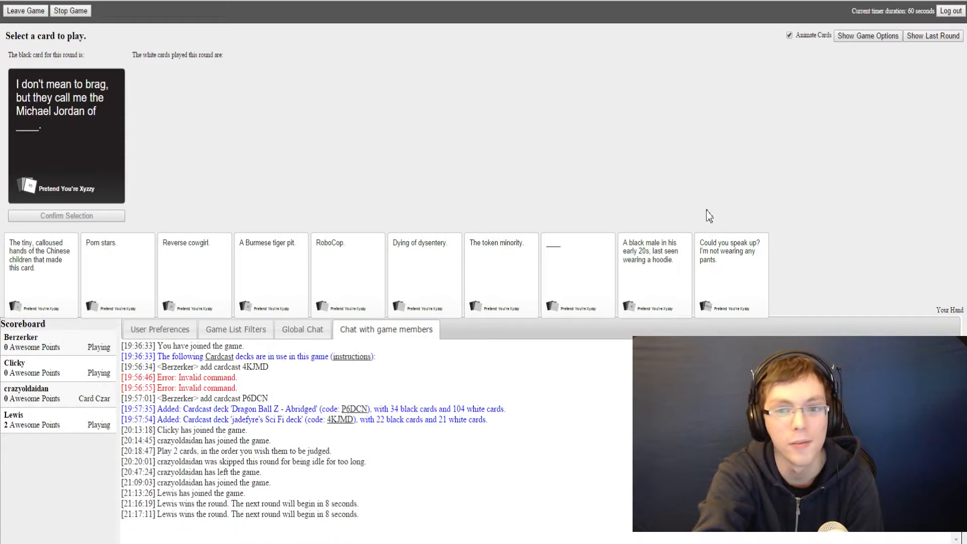
mouse_move(639, 223)
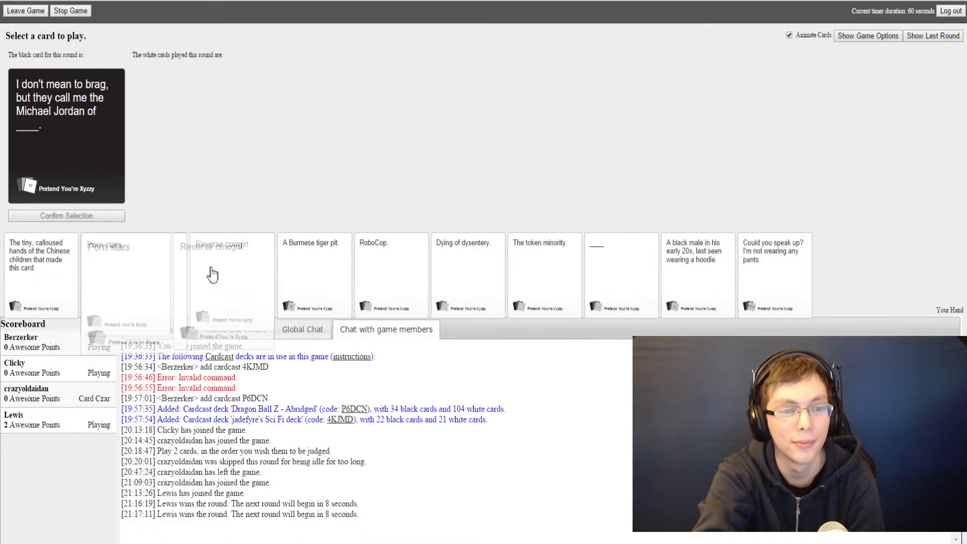
Select 'The token minority.' from the hand and confirm it for the Michael Jordan card
left_click(127, 274)
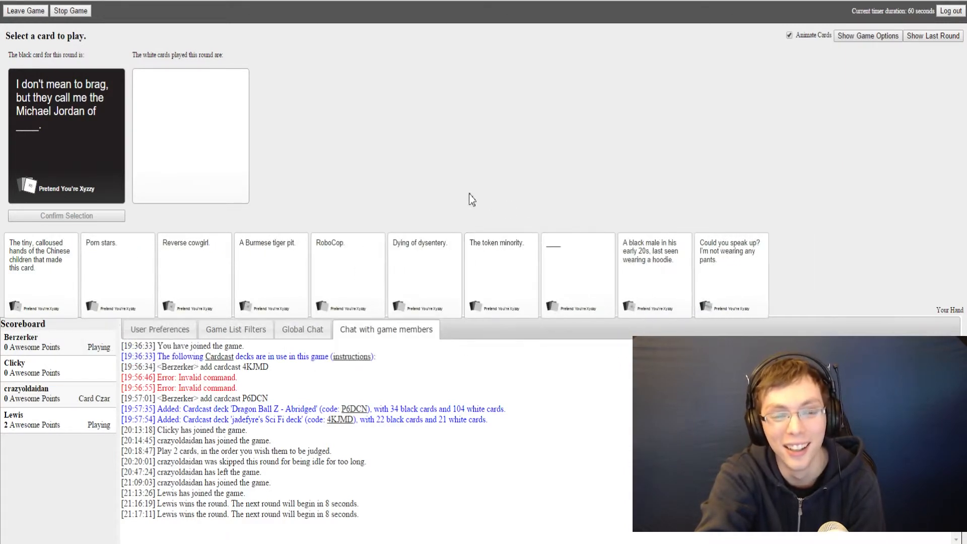
mouse_move(484, 219)
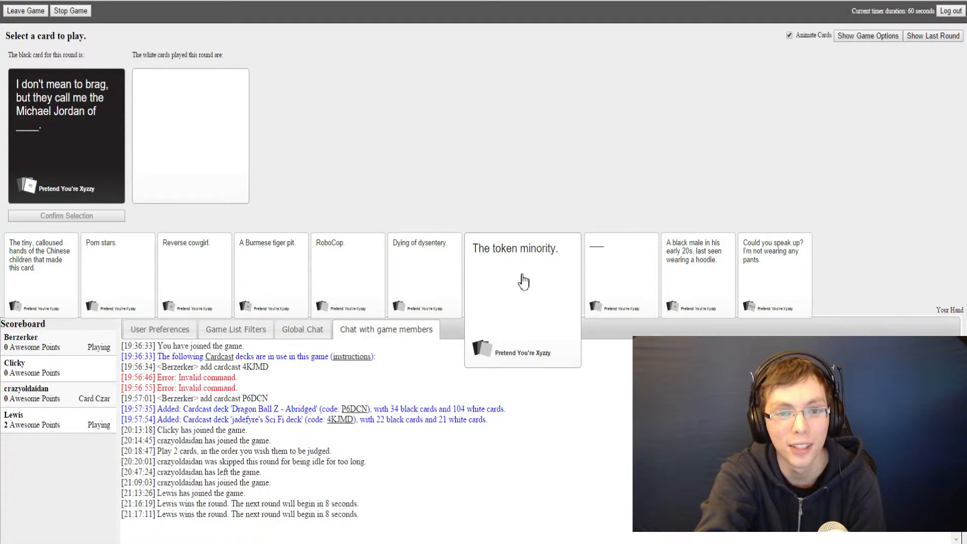
left_click(522, 275)
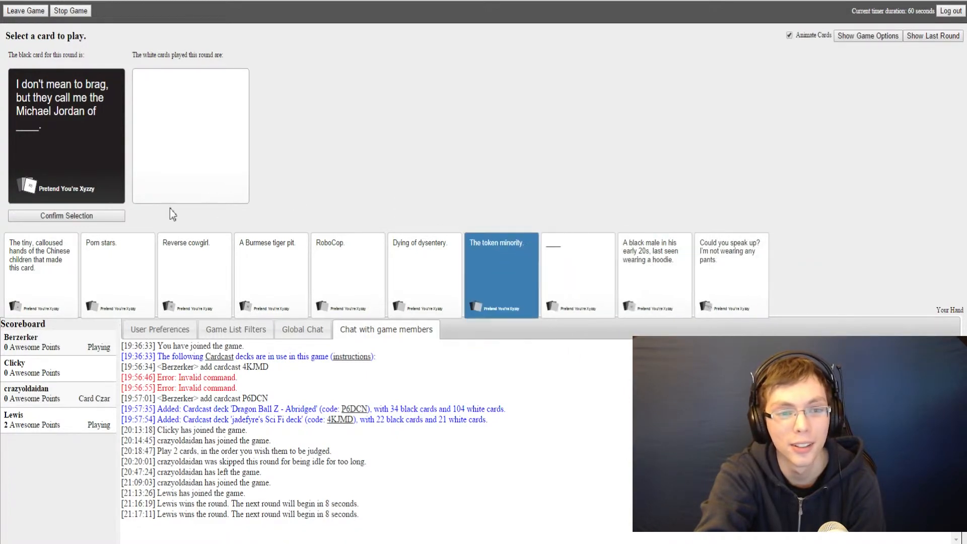
left_click(66, 215)
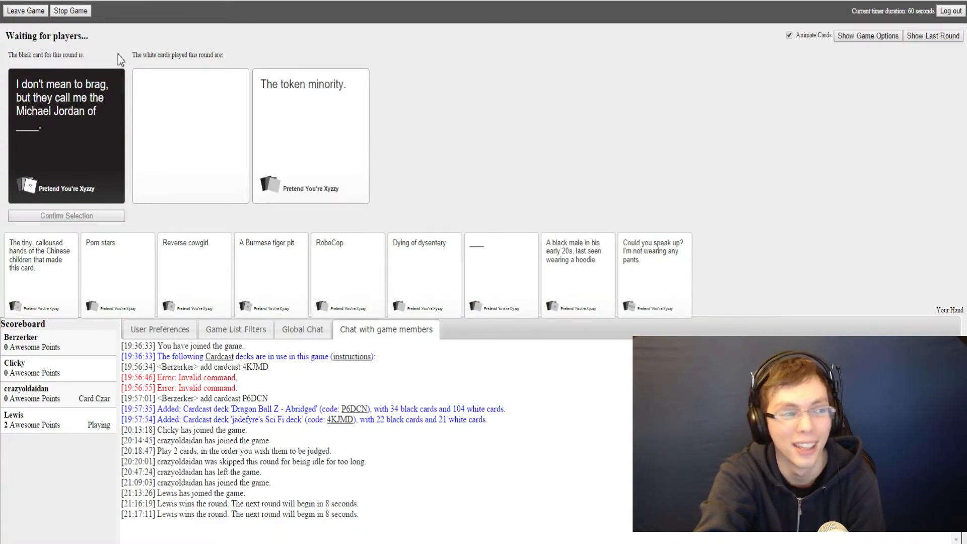
mouse_move(110, 52)
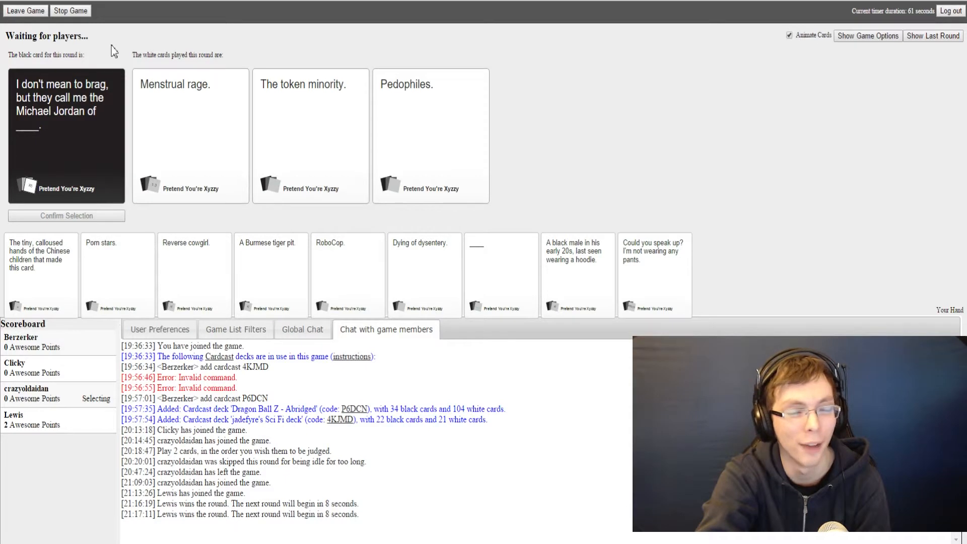
Wait for all three Michael Jordan answers to be revealed for judging
left_click(191, 136)
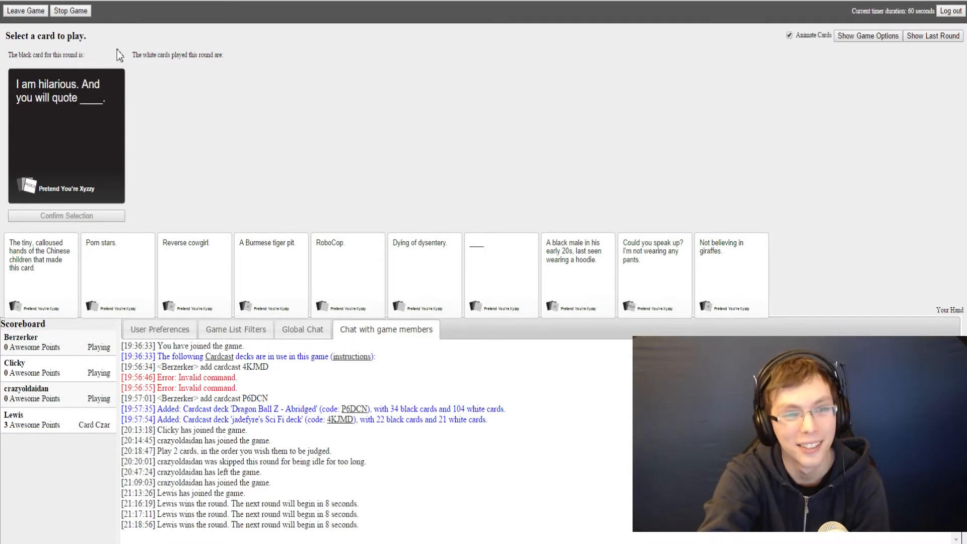
mouse_move(445, 179)
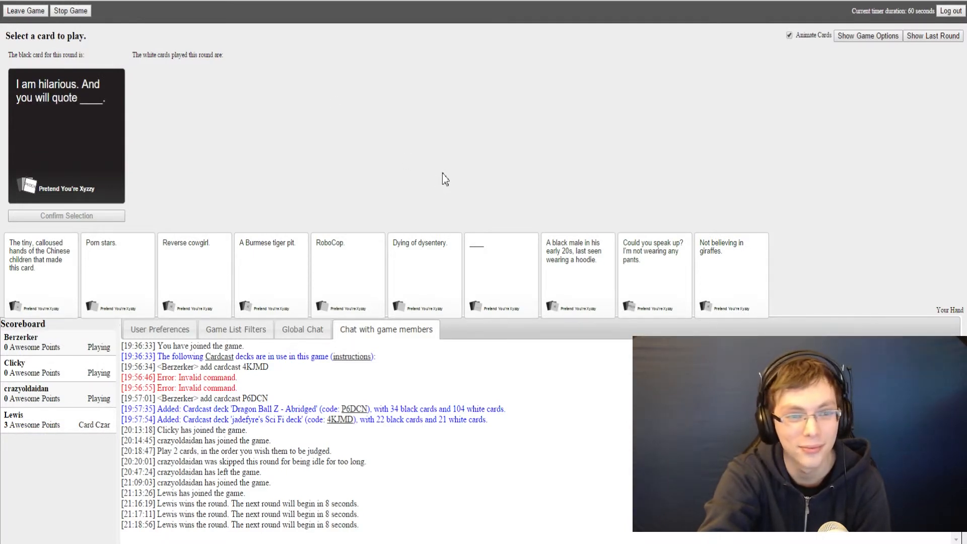
mouse_move(536, 163)
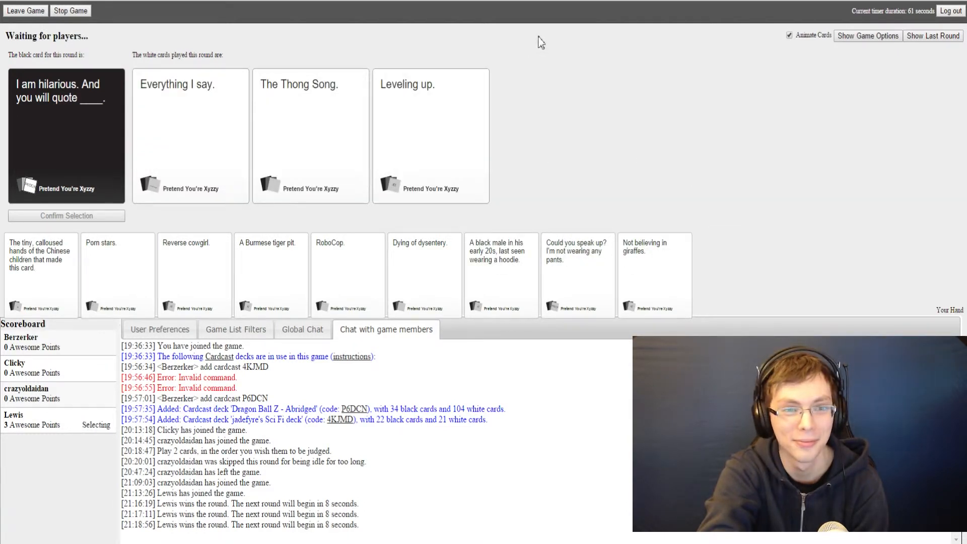
mouse_move(558, 43)
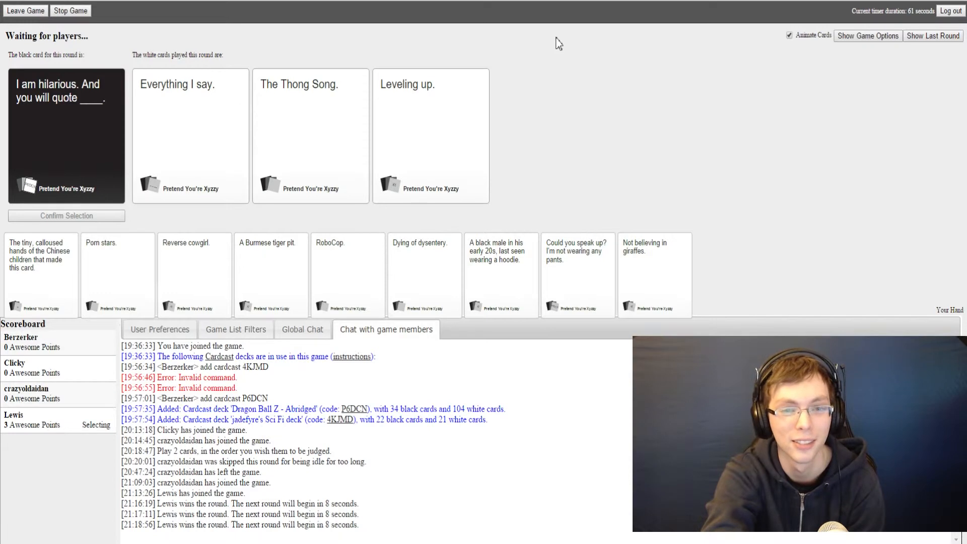
mouse_move(553, 43)
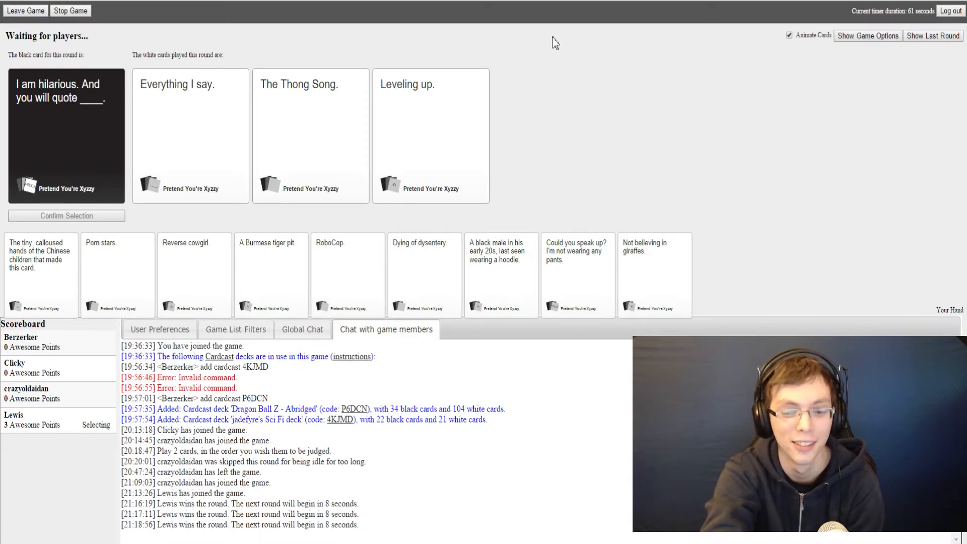
Play a white card for 'I am hilarious. And you will quote ___.'
left_click(431, 135)
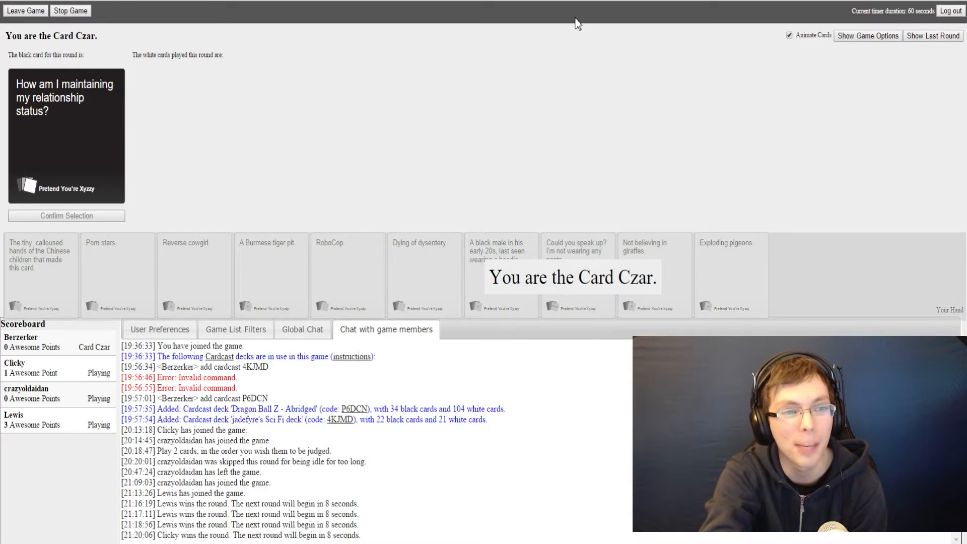
mouse_move(612, 34)
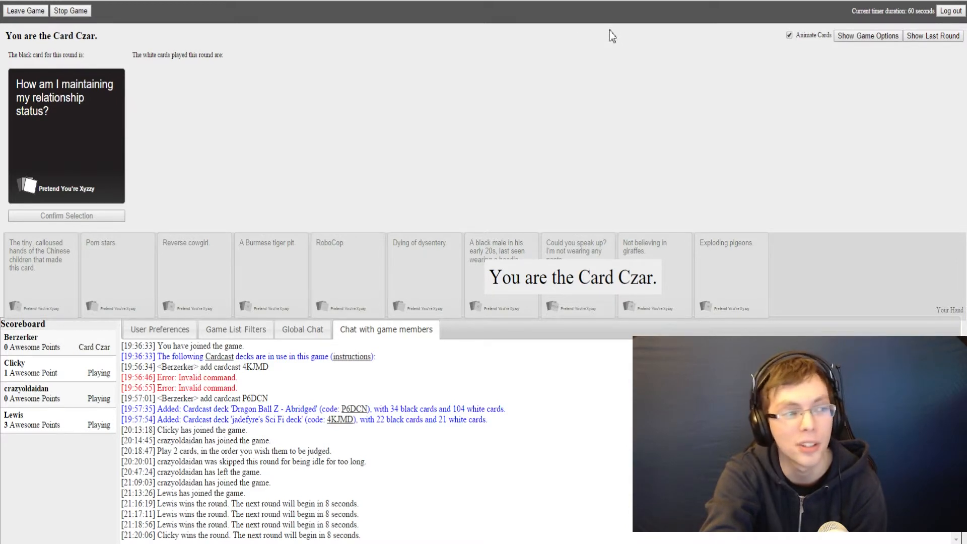
mouse_move(615, 45)
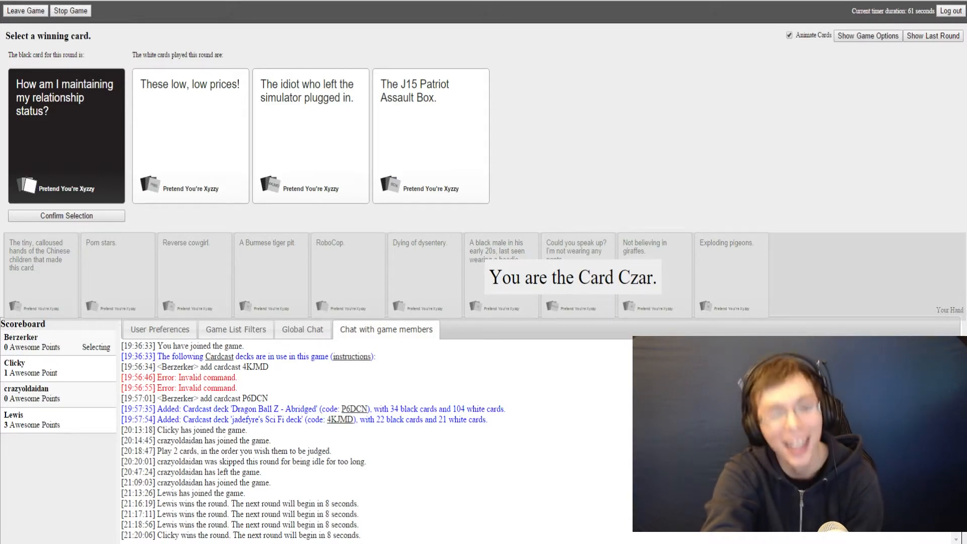
mouse_move(530, 26)
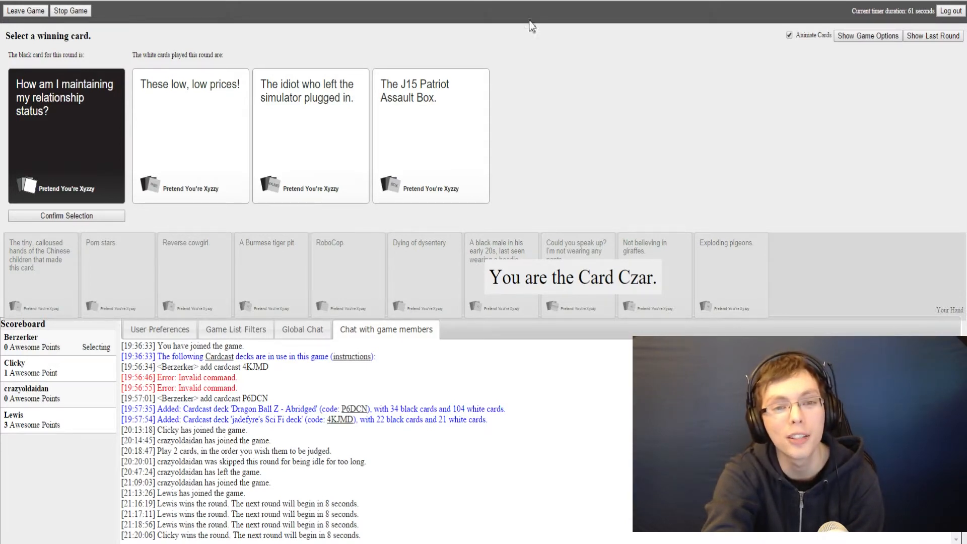
Select and confirm 'The idiot who left the simulator plugged in.' as winner
left_click(310, 136)
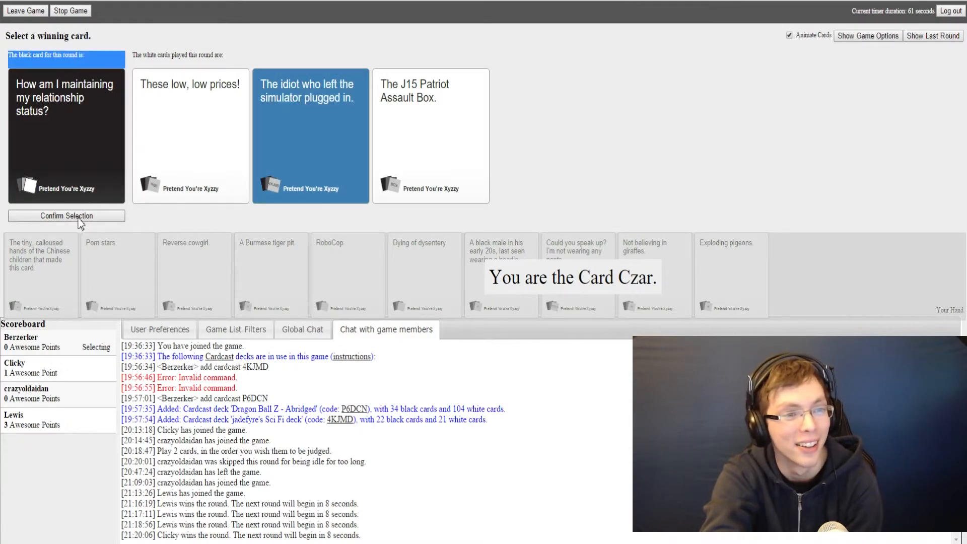
left_click(65, 215)
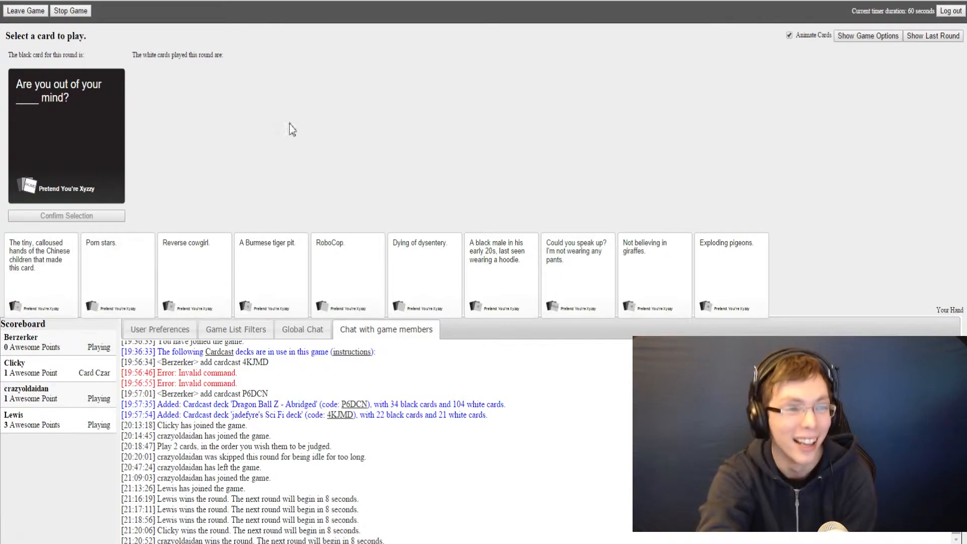
mouse_move(177, 134)
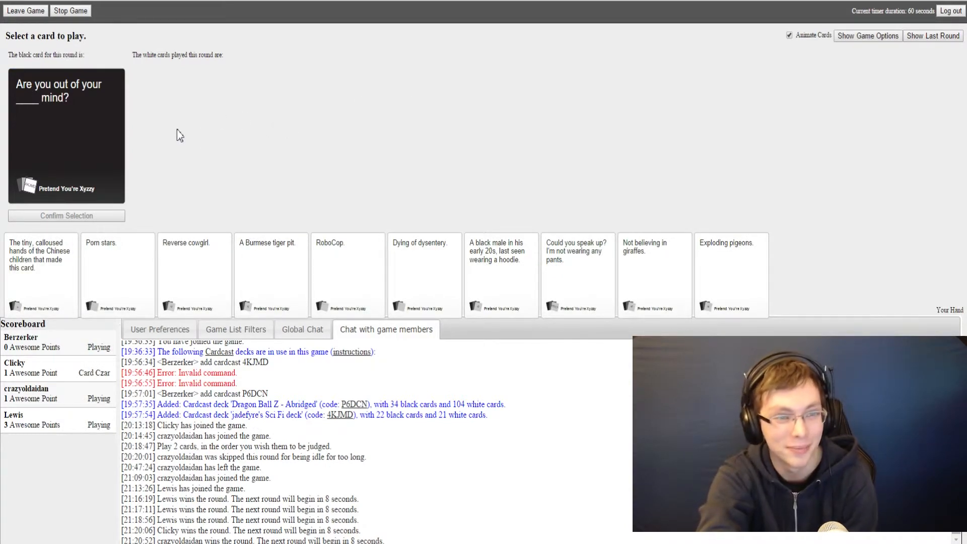
mouse_move(226, 216)
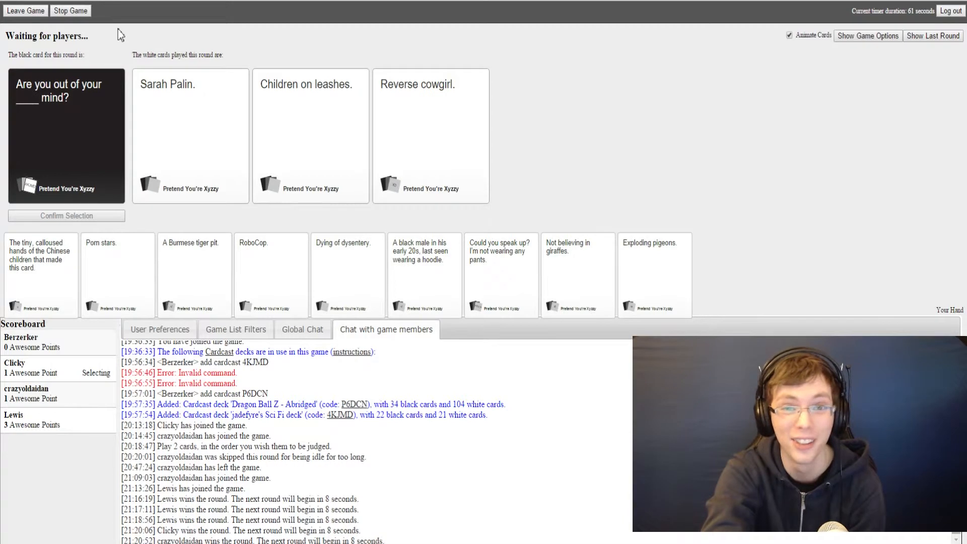
Play 'Reverse cowgirl.' for 'Are you out of your ____ mind?'
left_click(191, 135)
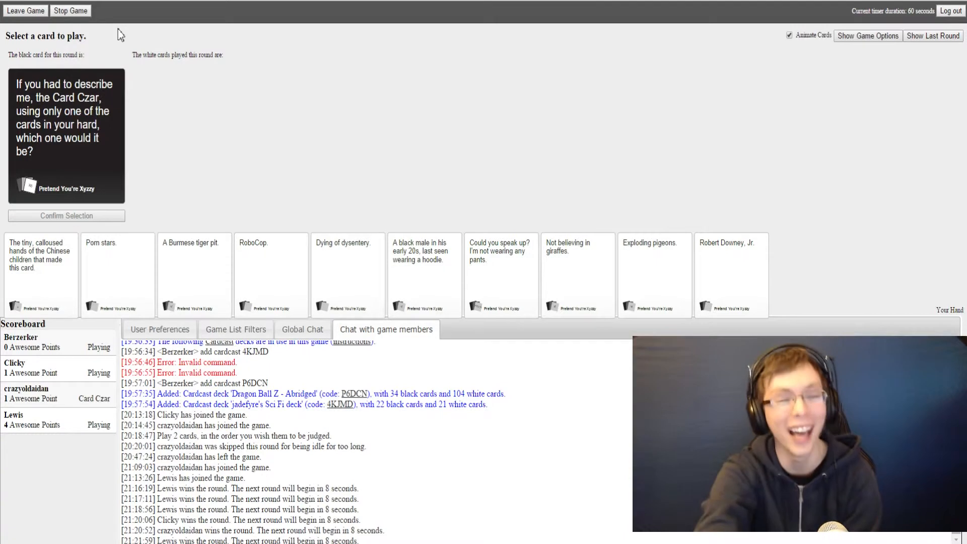
mouse_move(170, 106)
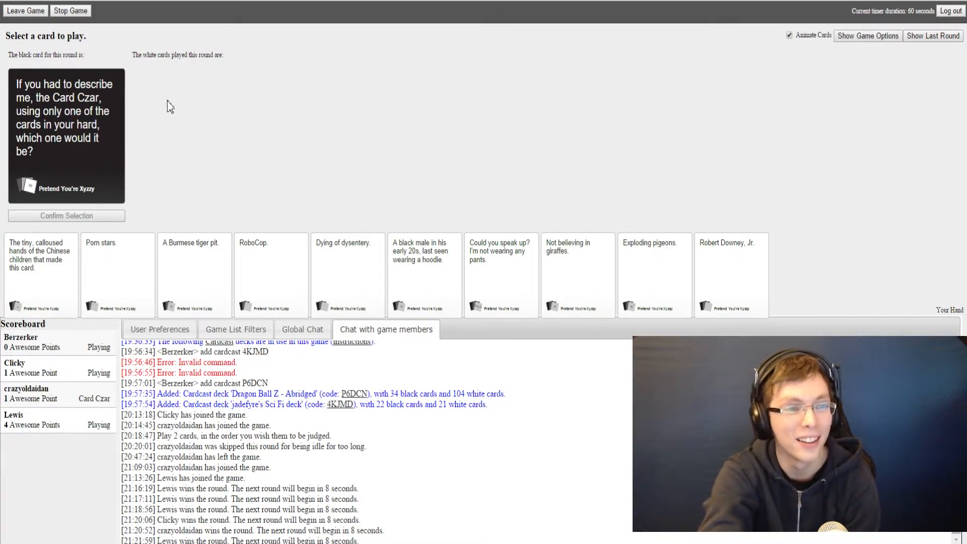
mouse_move(194, 200)
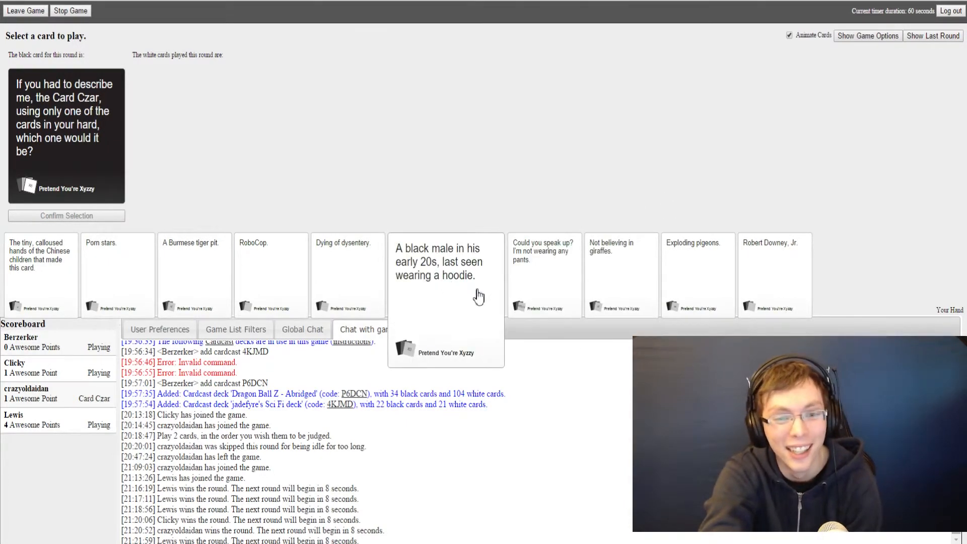
Play 'The tiny, calloused hands of the Chinese children that made this card.'
left_click(194, 274)
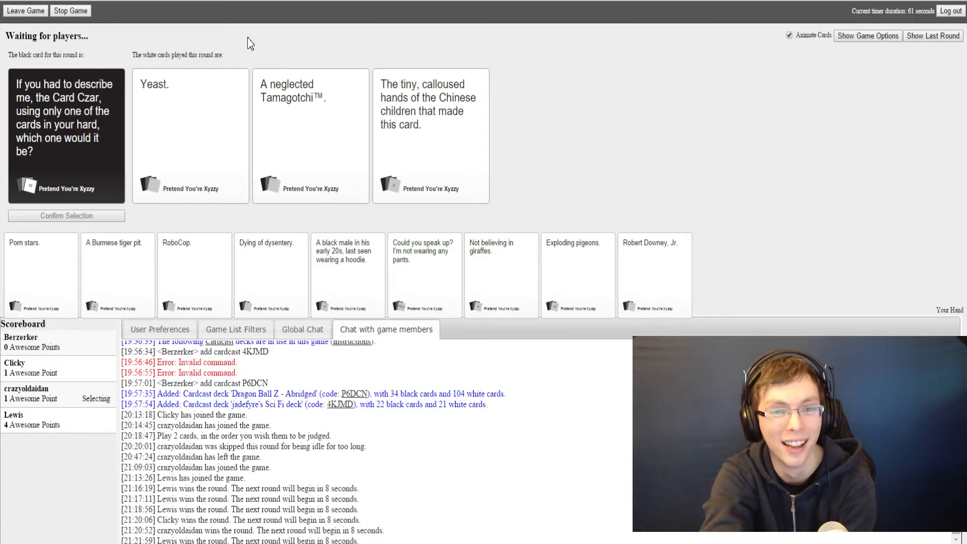
mouse_move(530, 76)
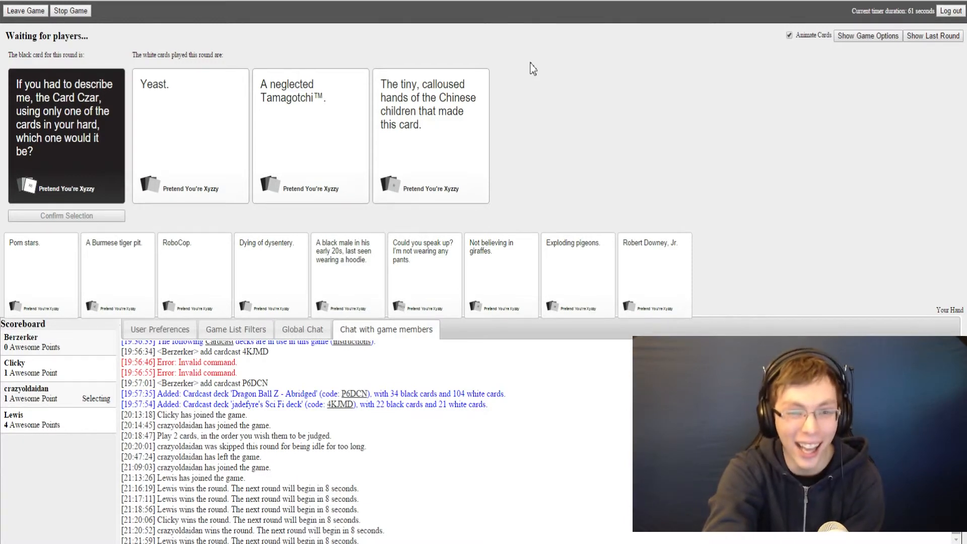
mouse_move(528, 66)
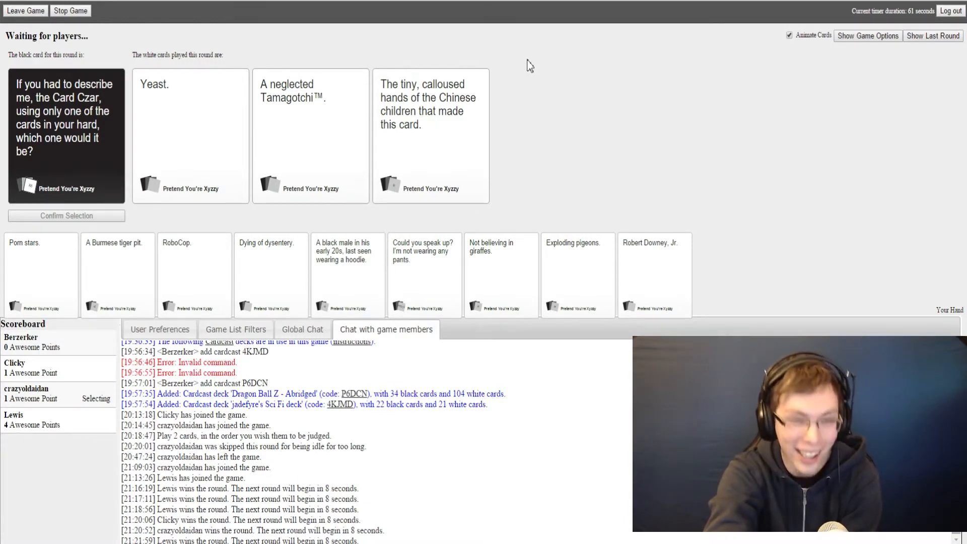
left_click(190, 136)
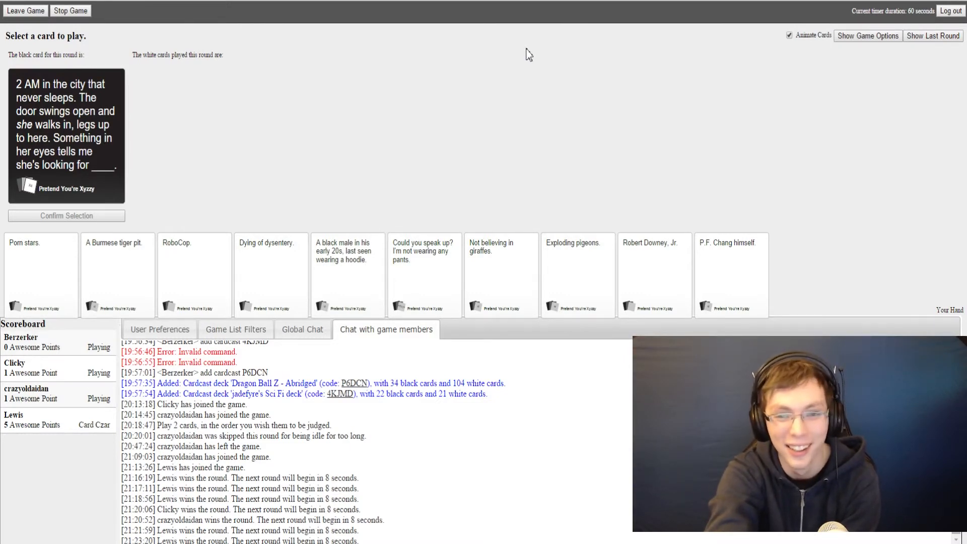
mouse_move(572, 133)
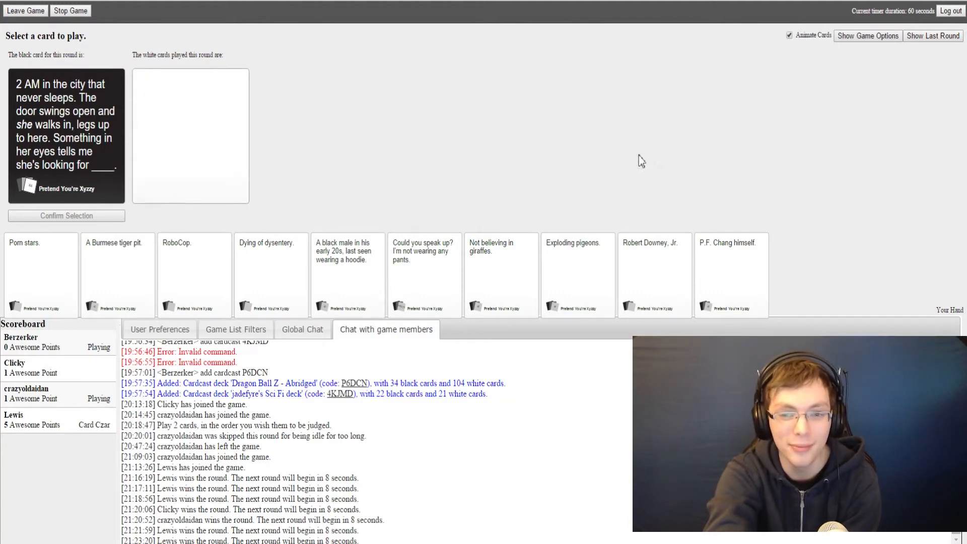
mouse_move(536, 223)
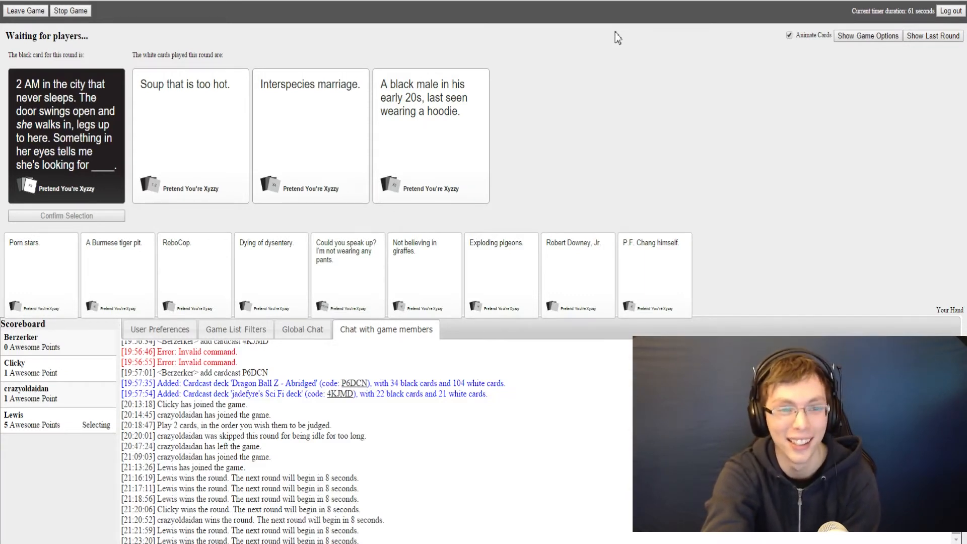
Play 'A black male in his early 20s, last seen wearing a hoodie.' for 2 AM
left_click(431, 135)
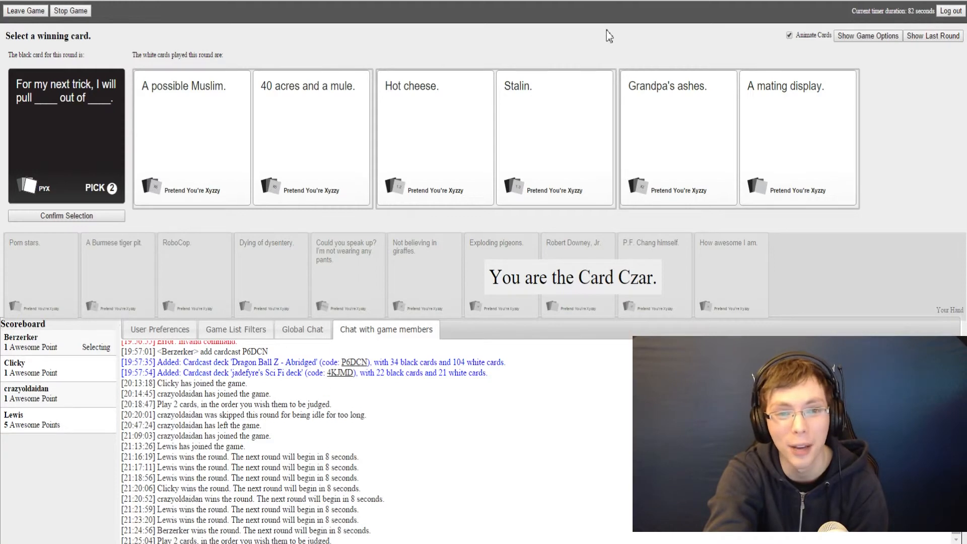
As Card Czar, select a winning answer pair for the 'For my next trick' card
left_click(66, 216)
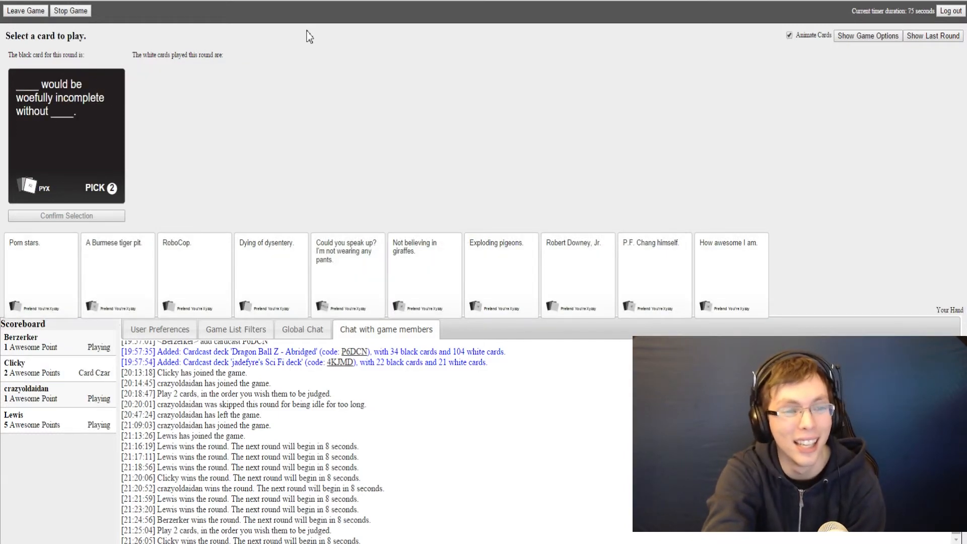
mouse_move(367, 167)
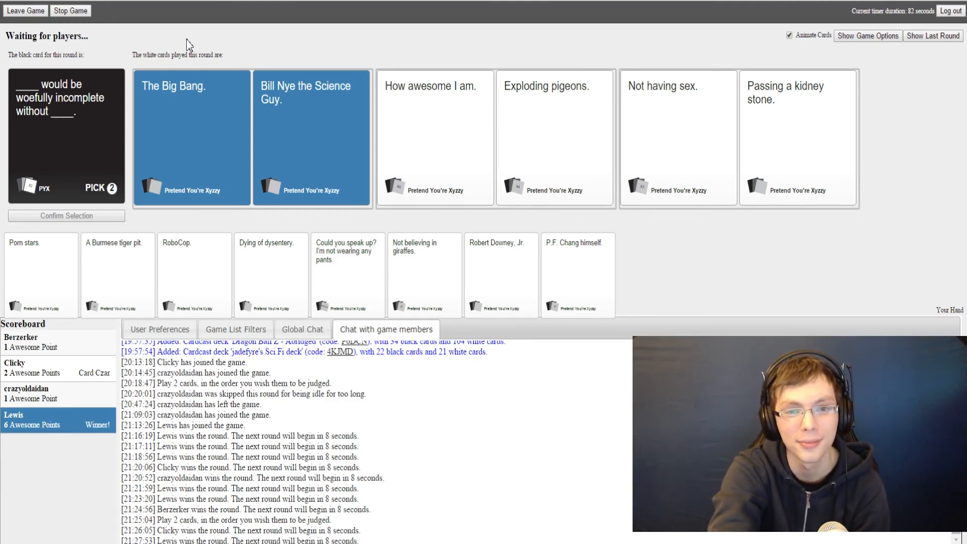
Operate the top bar once Lewis wins with six points and the Game options lobby returns
left_click(867, 35)
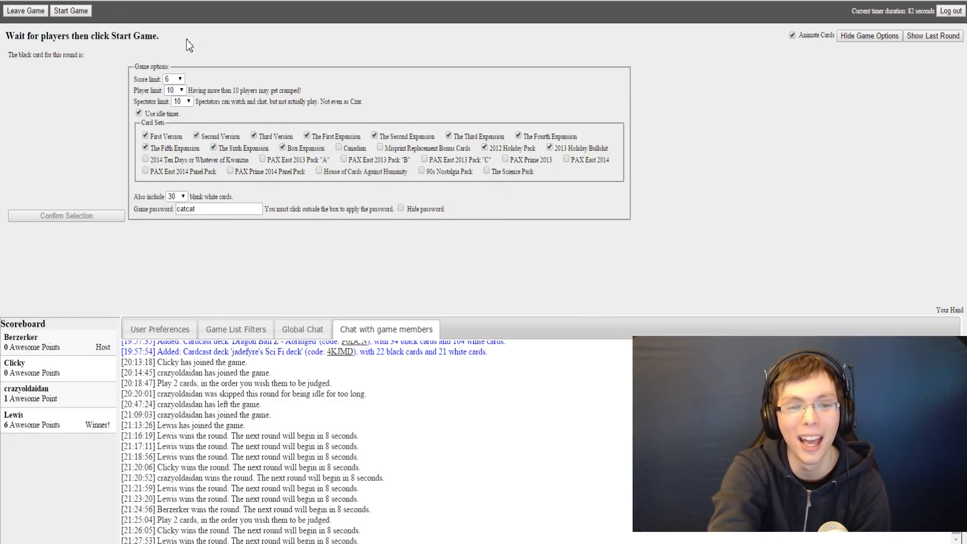